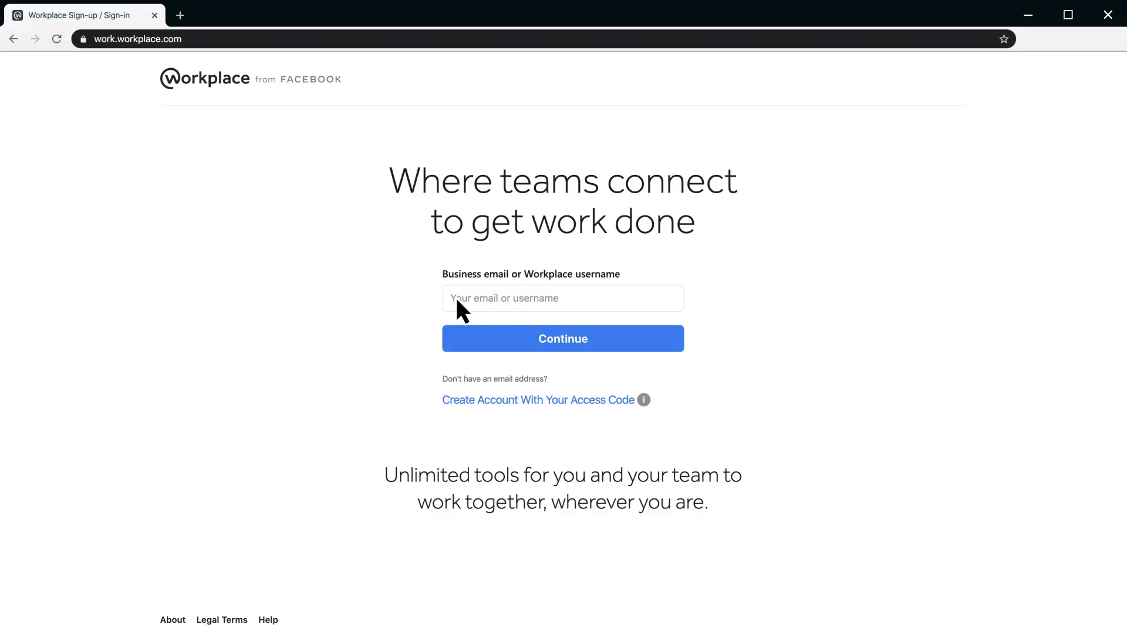
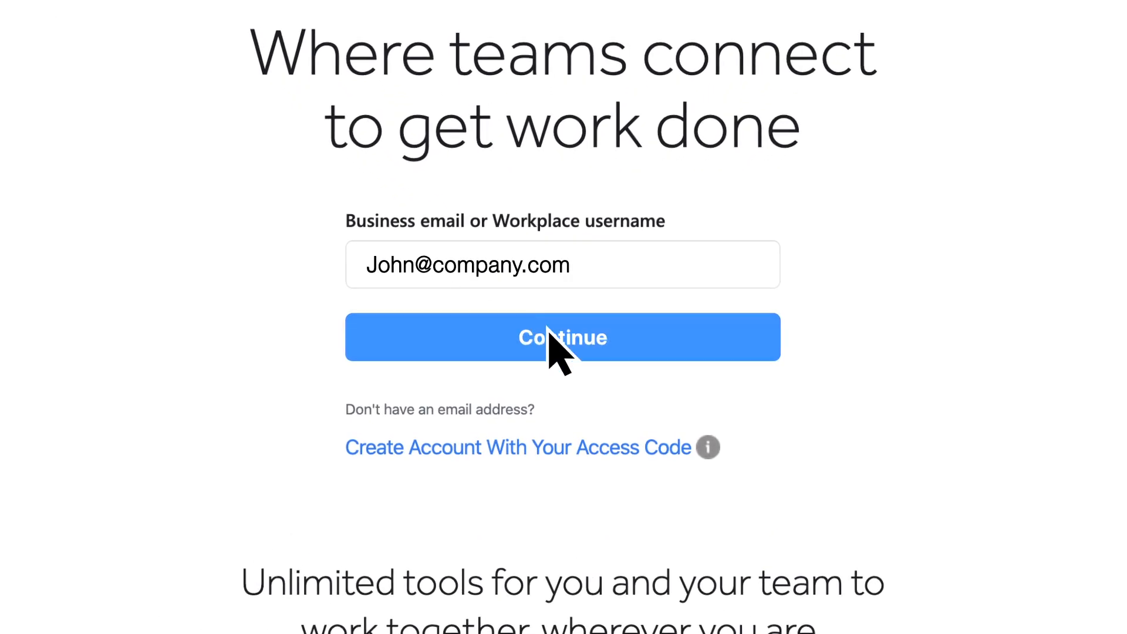
- Sign in with the business email John@company and continue to the device console
{"action": "left_click", "coordinate": [561, 339]}
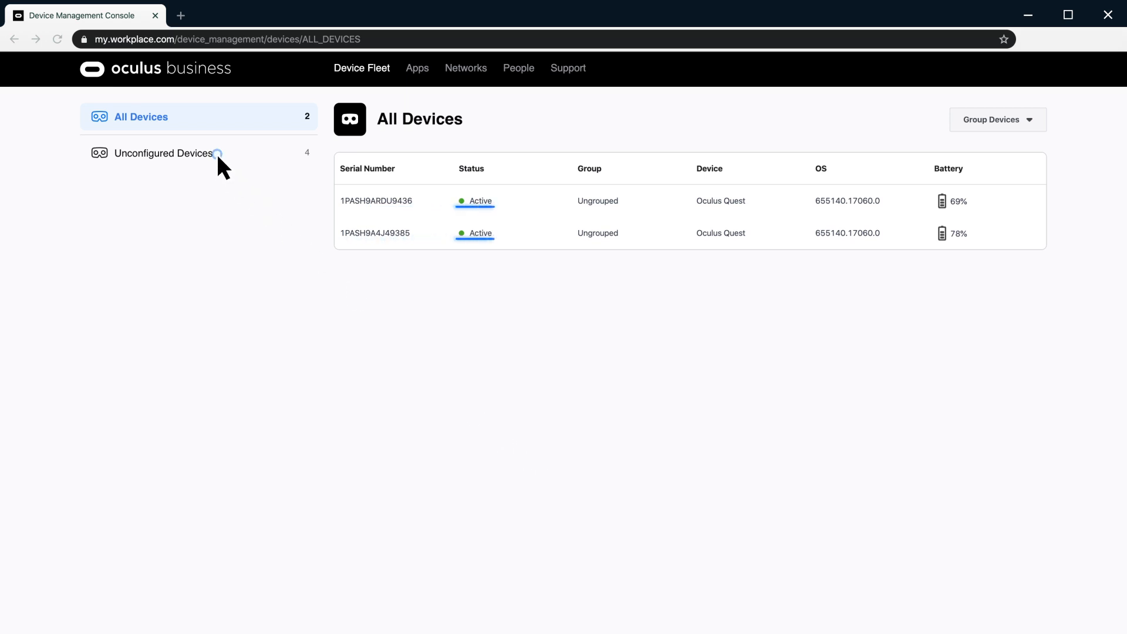
- View the four unconfigured headsets, then bring up the empty app library
{"action": "left_click", "coordinate": [164, 152]}
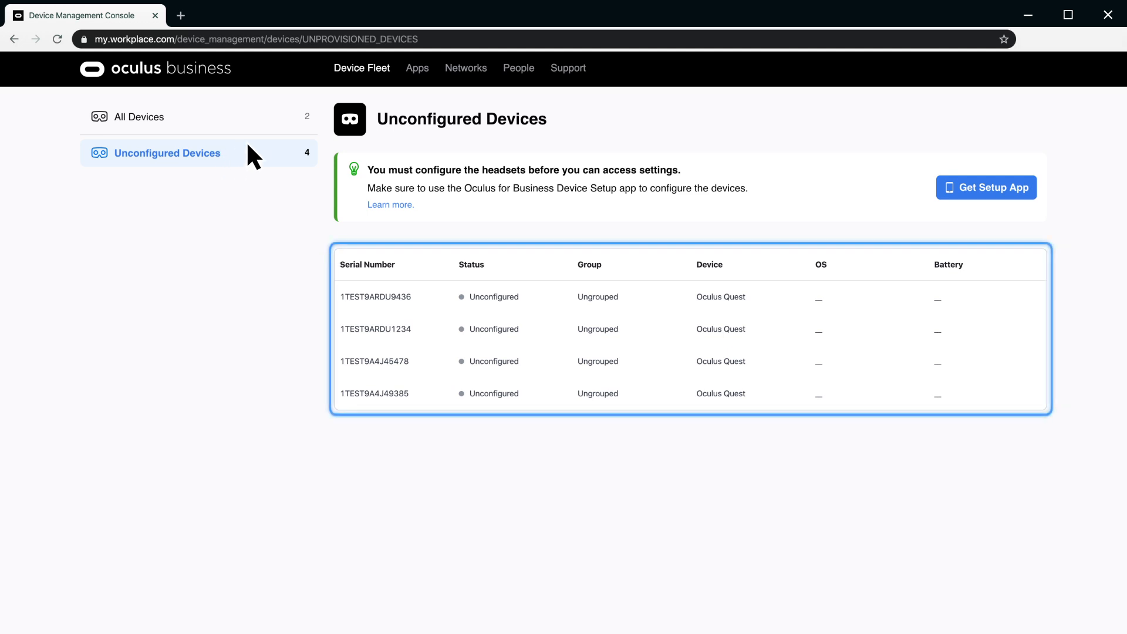
{"action": "left_click", "coordinate": [418, 68]}
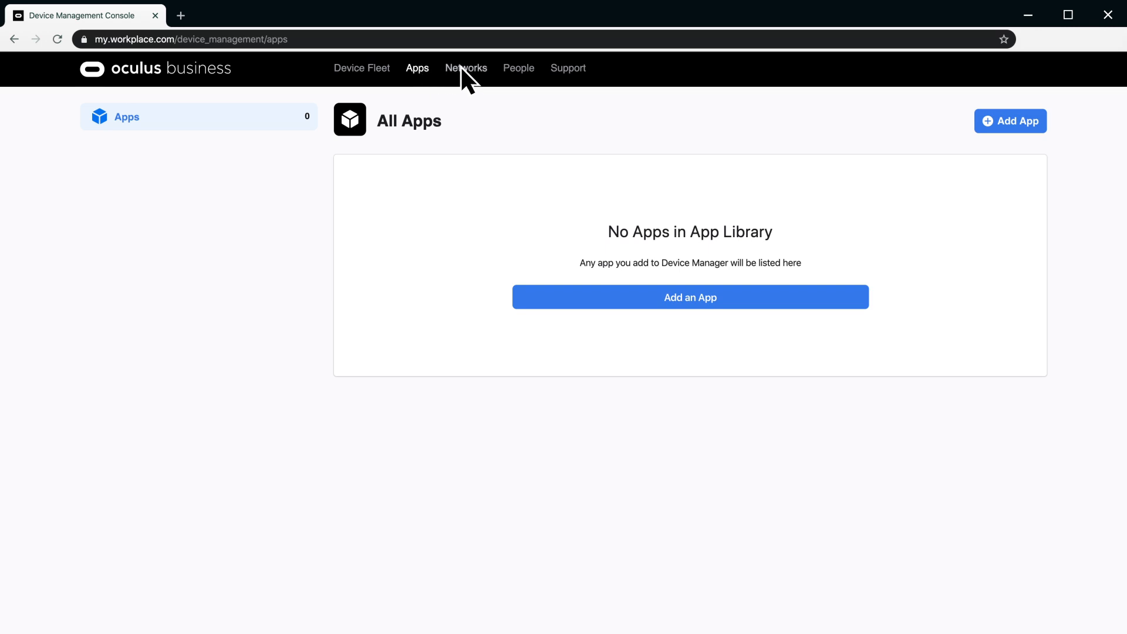
- View the empty network library, then the People & Roles page listing one admin
{"action": "left_click", "coordinate": [467, 68]}
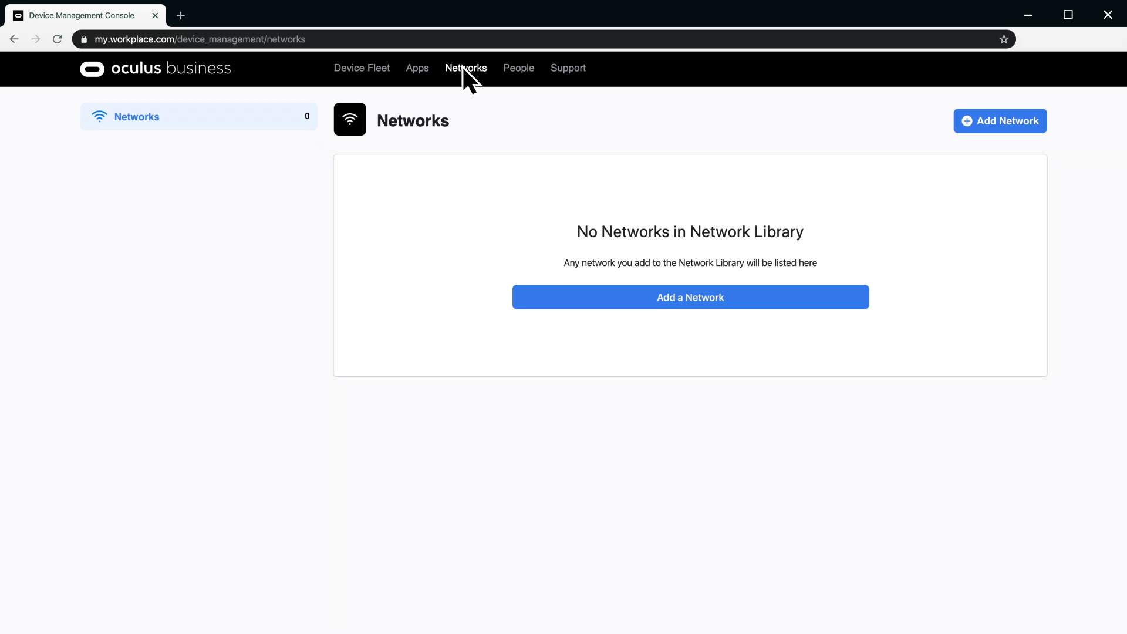
{"action": "left_click", "coordinate": [519, 68]}
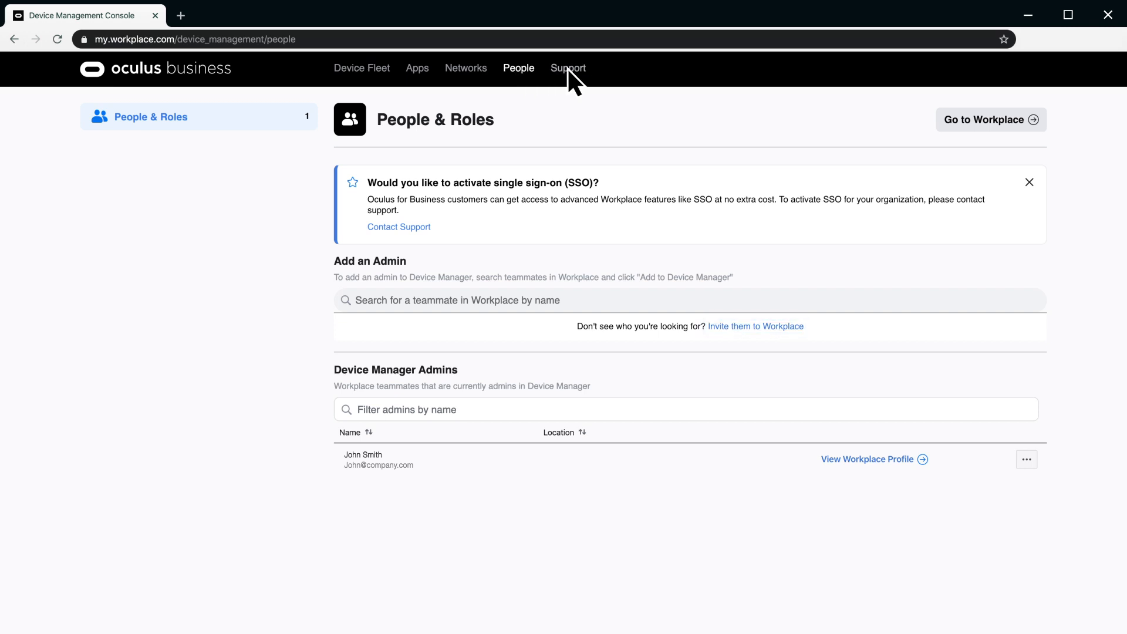
- Bring up the blank Submit a request form in Oculus for Business Support
{"action": "left_click", "coordinate": [568, 68]}
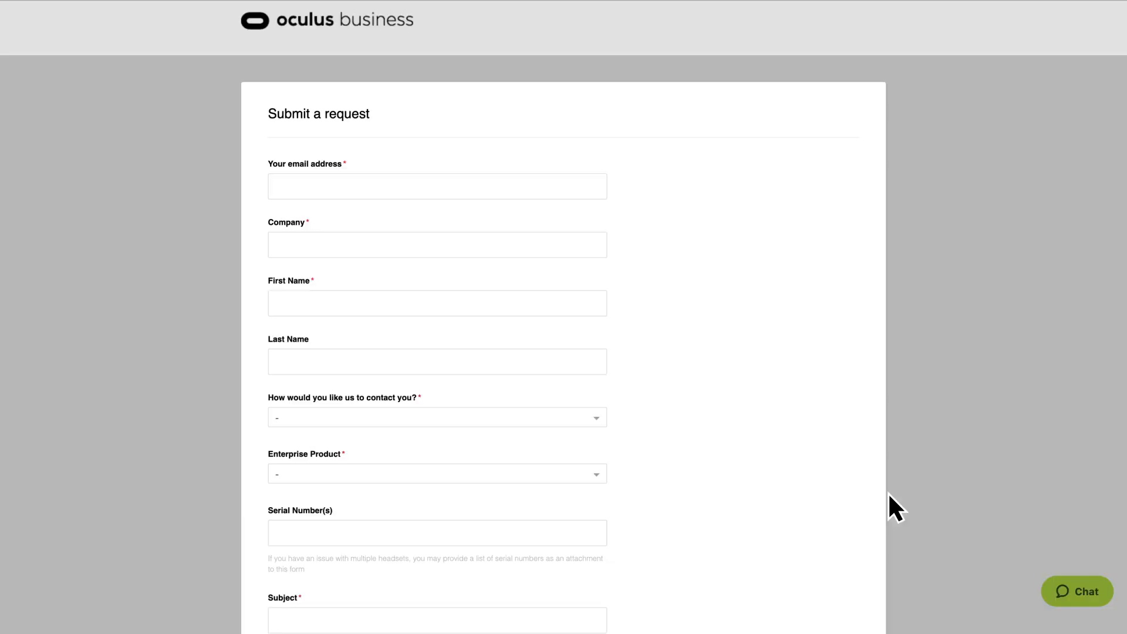
{"action": "mouse_move", "coordinate": [458, 361]}
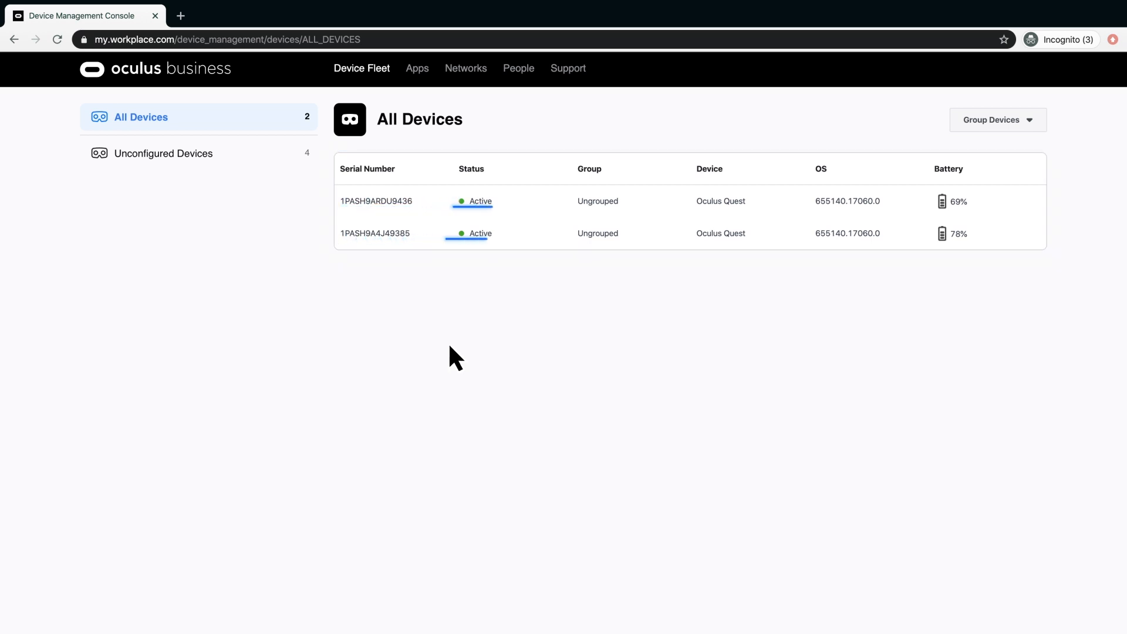
- Return to All Devices and view the details panel for headset 1PASH9ARDU9436
{"action": "left_click", "coordinate": [167, 153]}
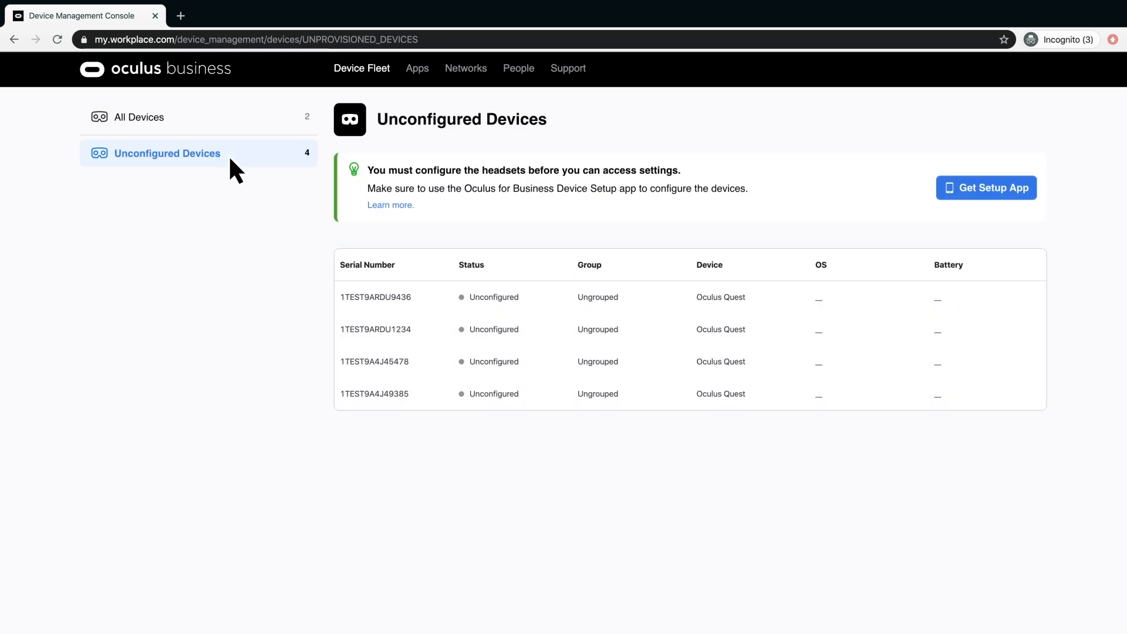
{"action": "left_click", "coordinate": [140, 117]}
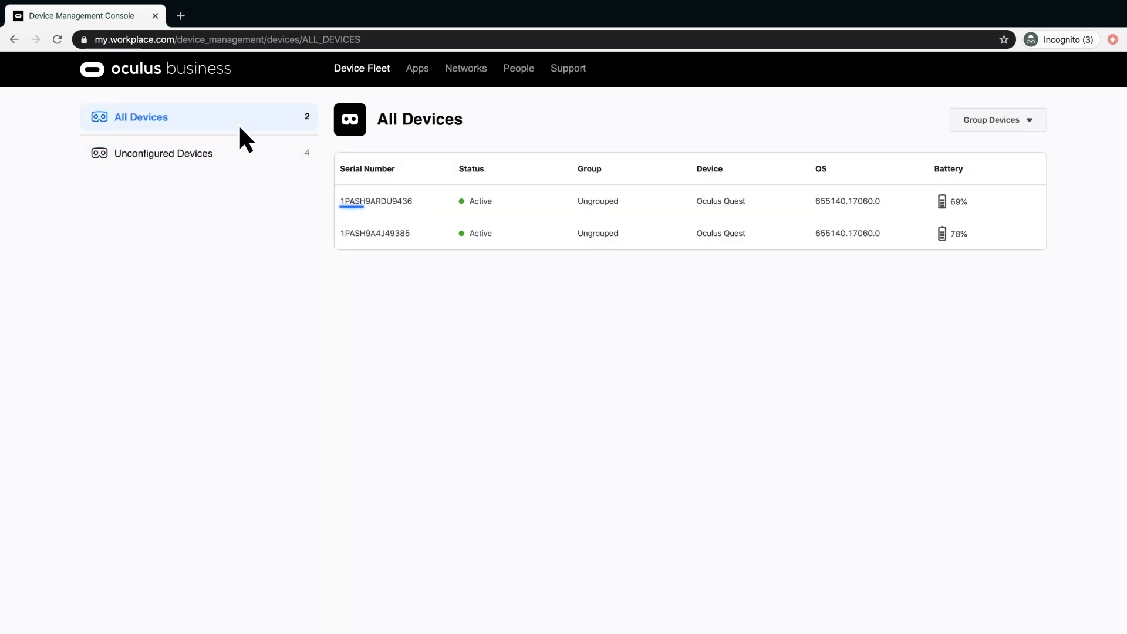
{"action": "left_click", "coordinate": [376, 201]}
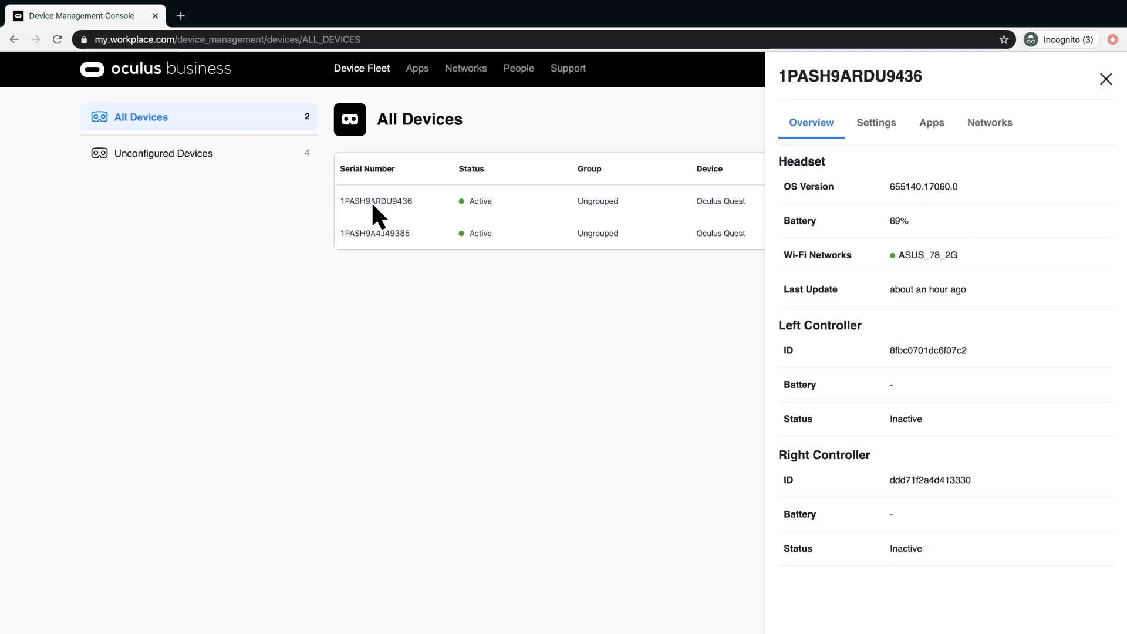
- Check the apps installed on the headset, then dismiss its details panel
{"action": "left_click", "coordinate": [932, 124]}
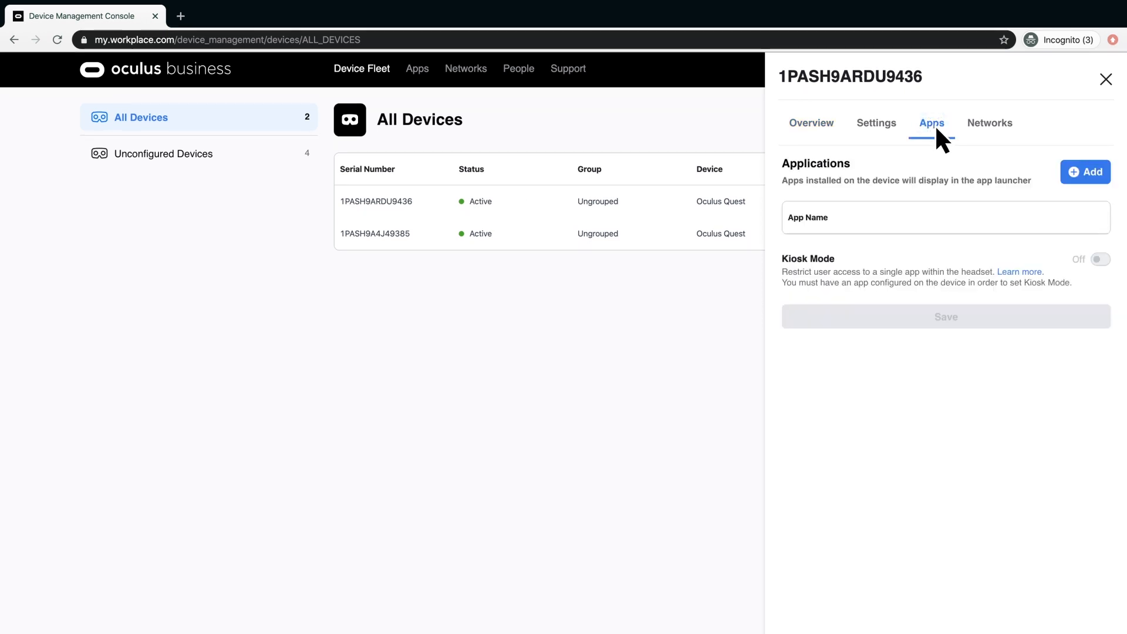
{"action": "left_click", "coordinate": [990, 123]}
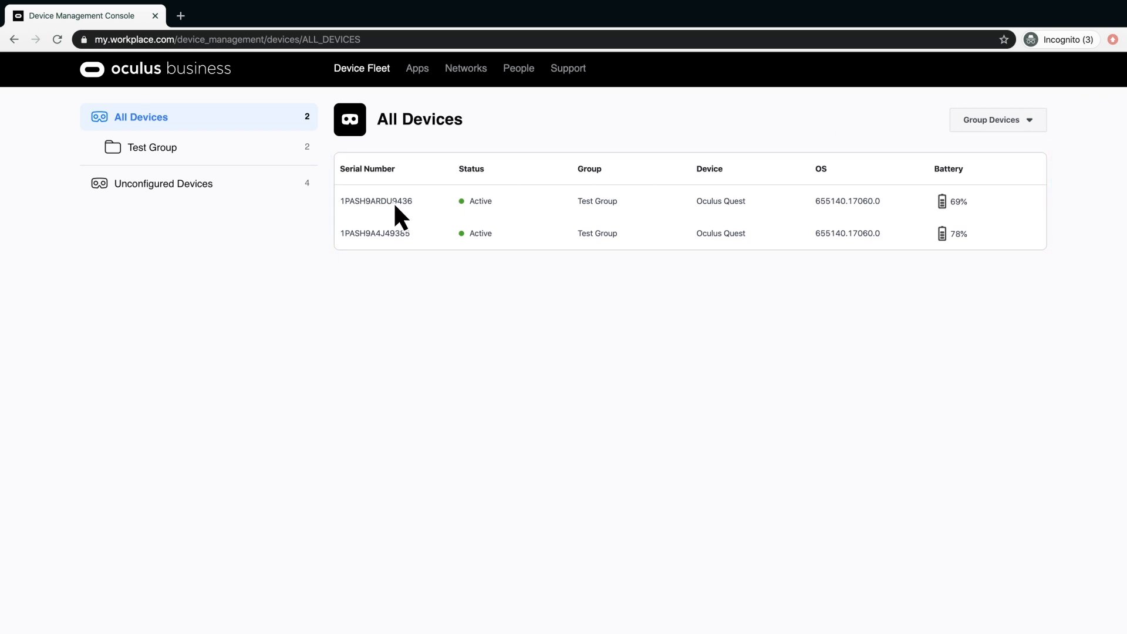
- View the Test Group page with its two active Quest headsets
{"action": "left_click", "coordinate": [376, 201]}
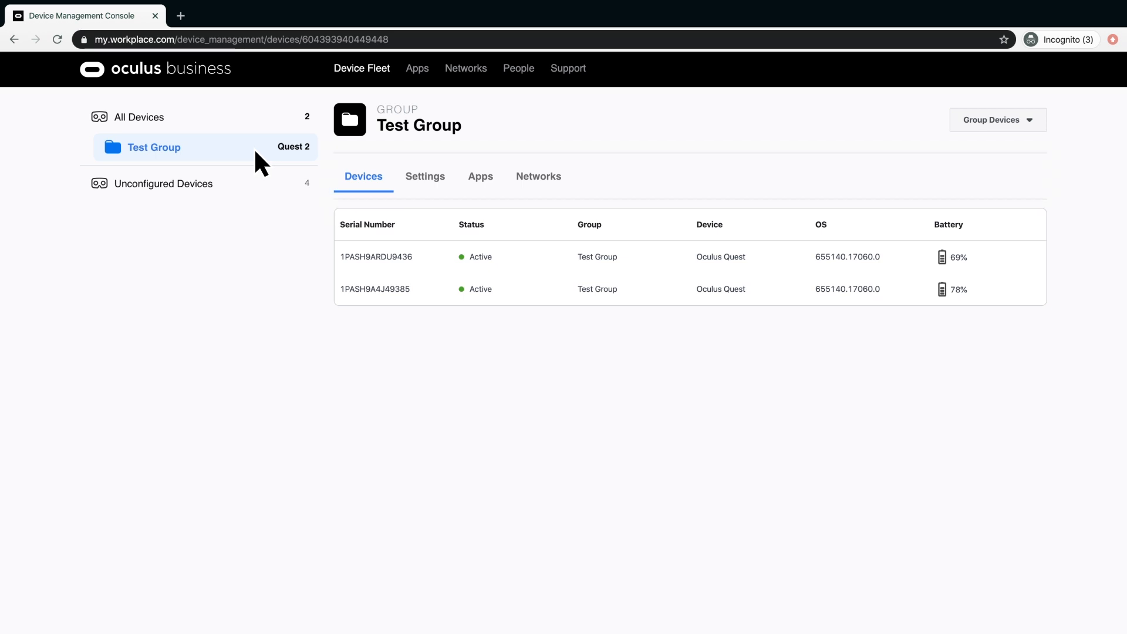
- Return to the All Devices list and bring up the Group Devices options
{"action": "left_click", "coordinate": [154, 148]}
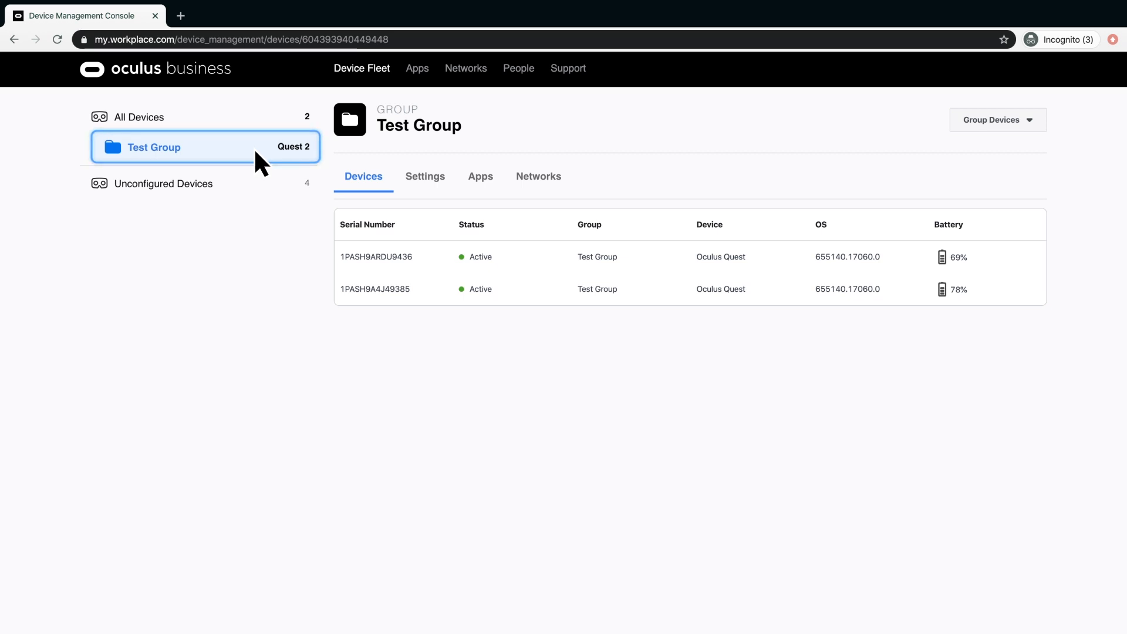
{"action": "mouse_move", "coordinate": [621, 145]}
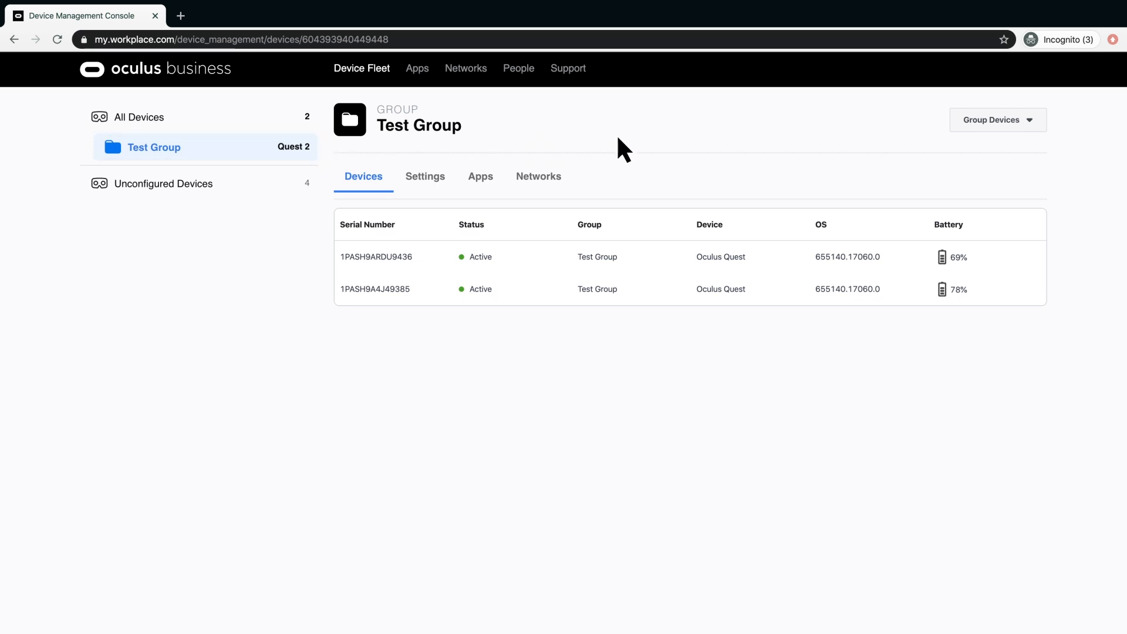
{"action": "left_click", "coordinate": [998, 119]}
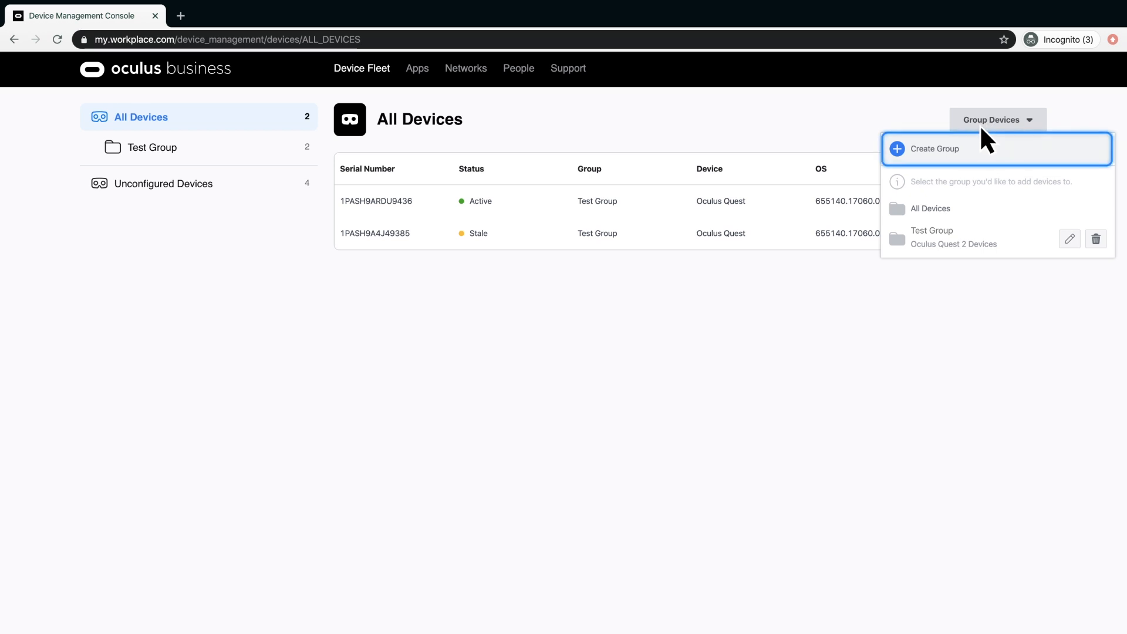
- Create group Test Group 2 with description Oculus for Workplace
{"action": "left_click", "coordinate": [935, 149]}
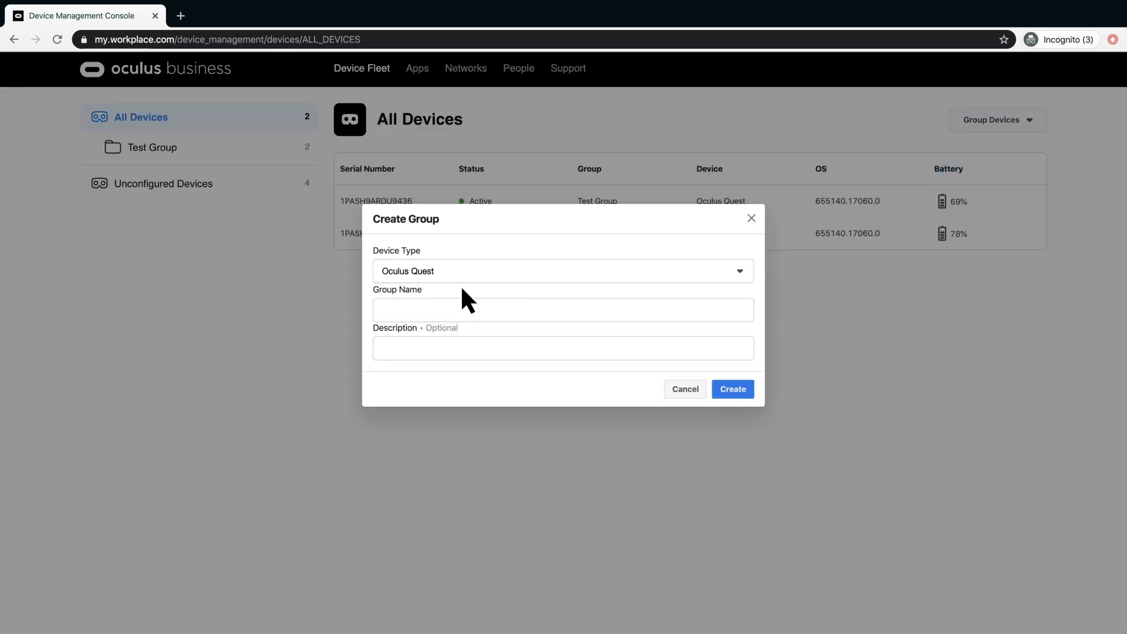
{"action": "type", "text": "Test Group 2"}
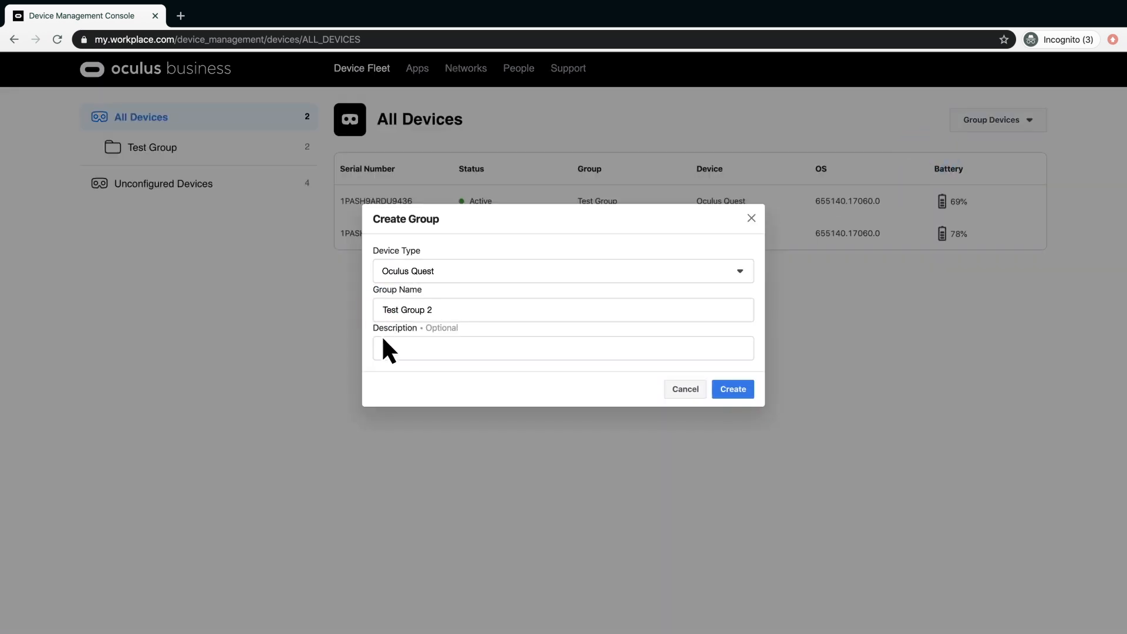
{"action": "type", "text": "Oculus for Workplace"}
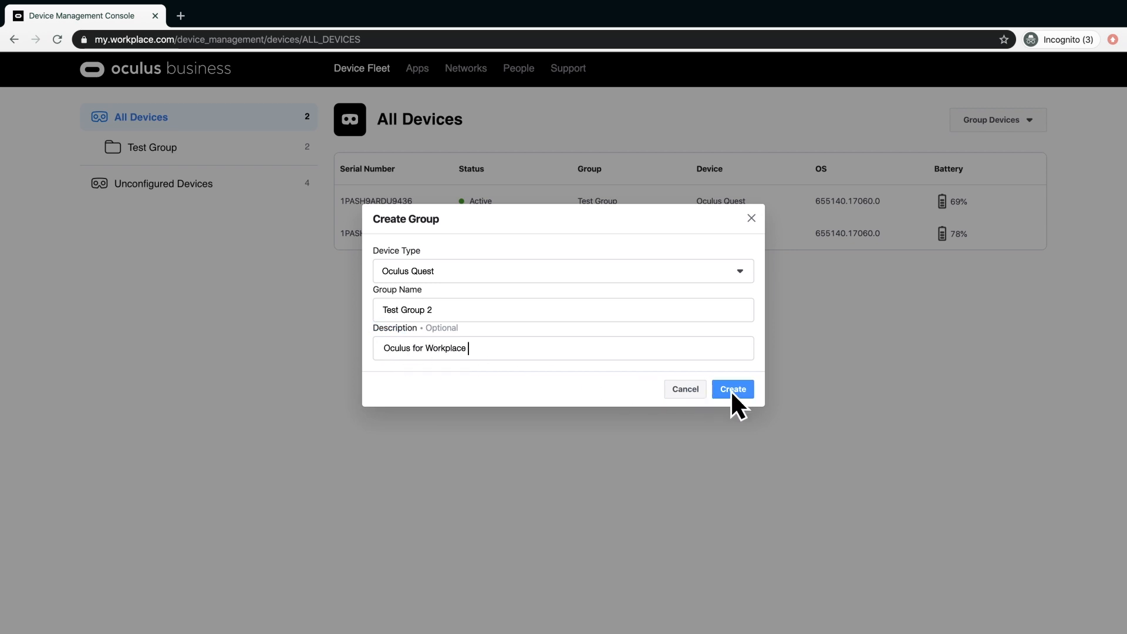
{"action": "left_click", "coordinate": [733, 389]}
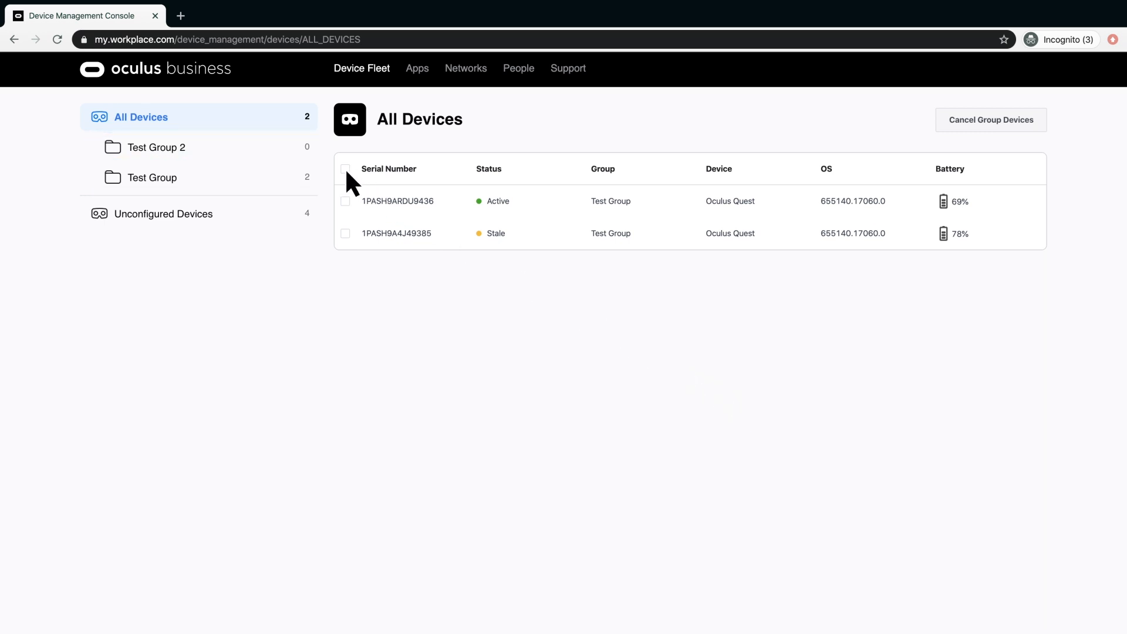
- Move both headsets from Test Group into Test Group 2 and confirm
{"action": "left_click", "coordinate": [345, 169]}
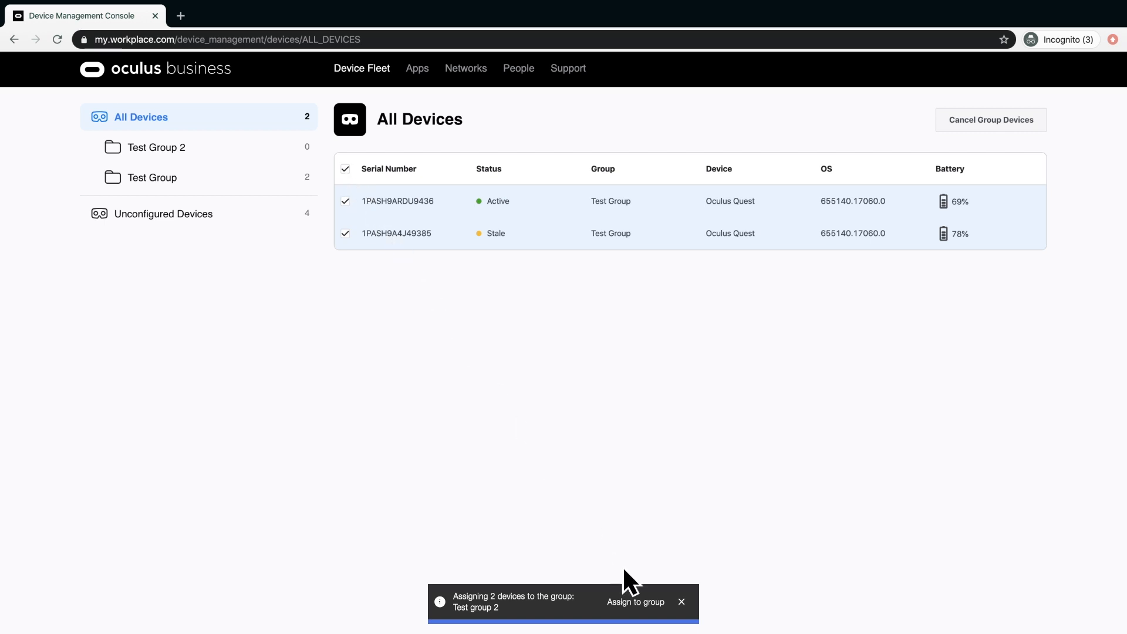
{"action": "left_click", "coordinate": [635, 601]}
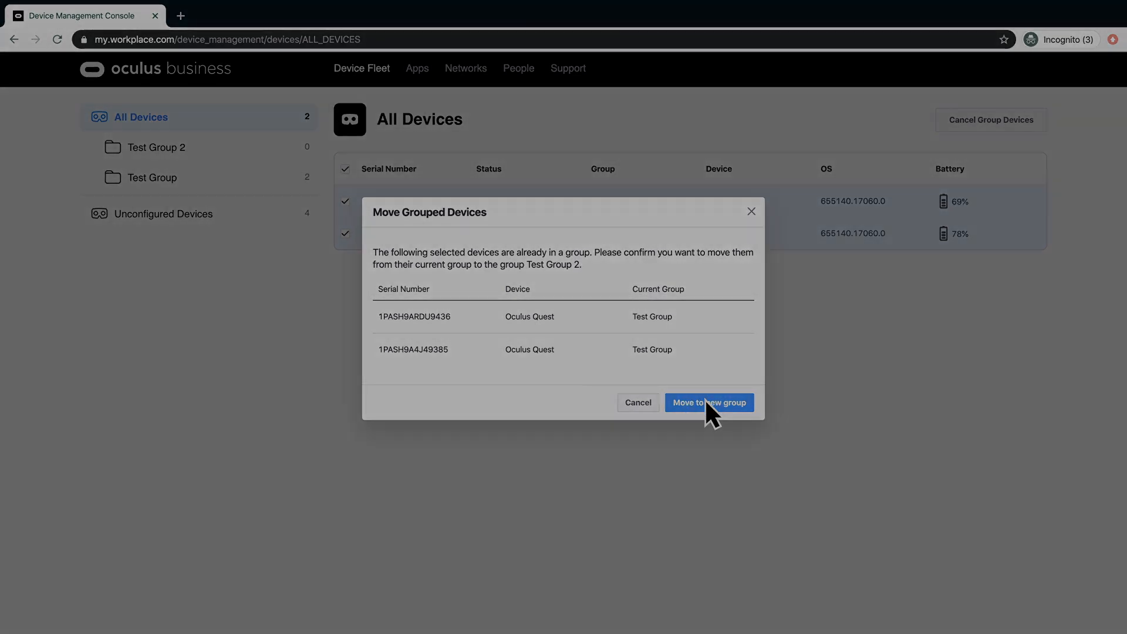
{"action": "left_click", "coordinate": [709, 401]}
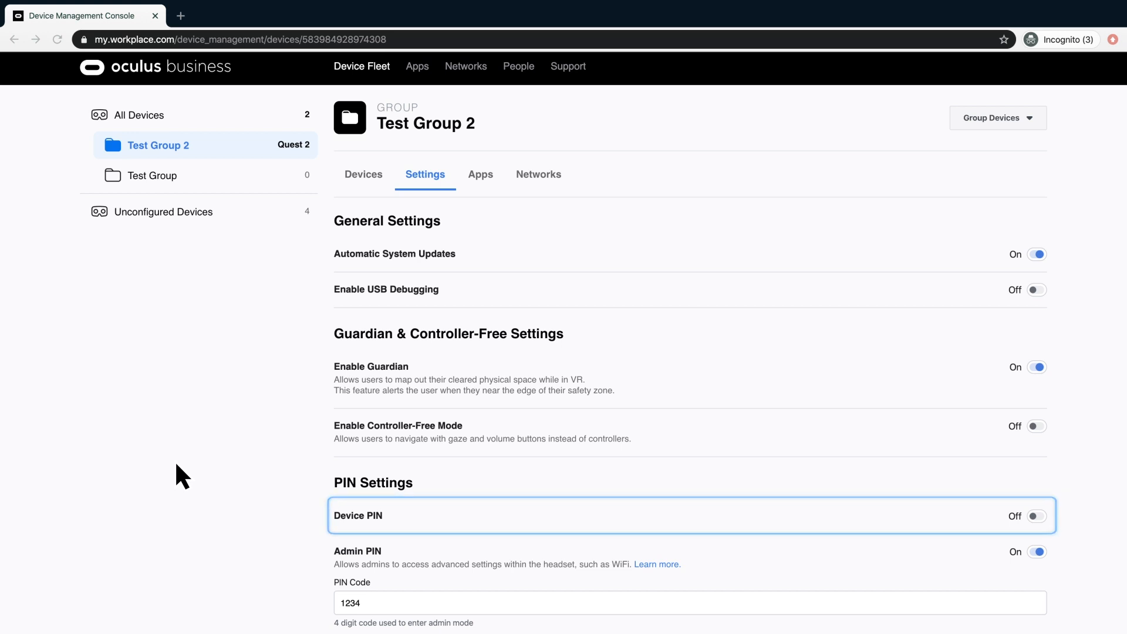
{"action": "left_click", "coordinate": [688, 615]}
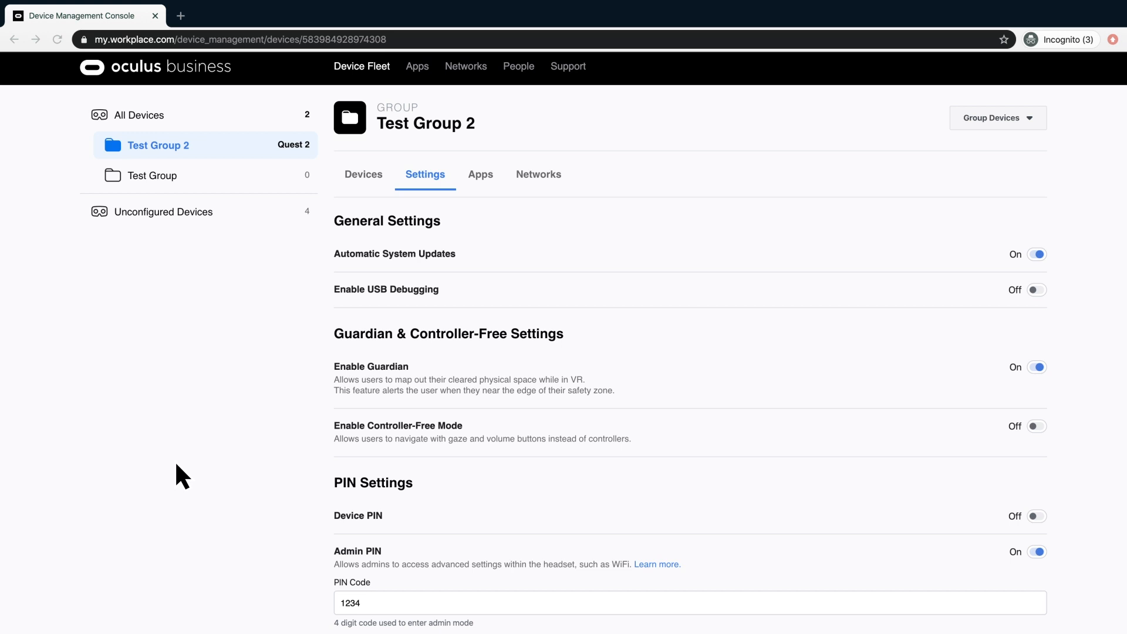
{"action": "mouse_move", "coordinate": [198, 463]}
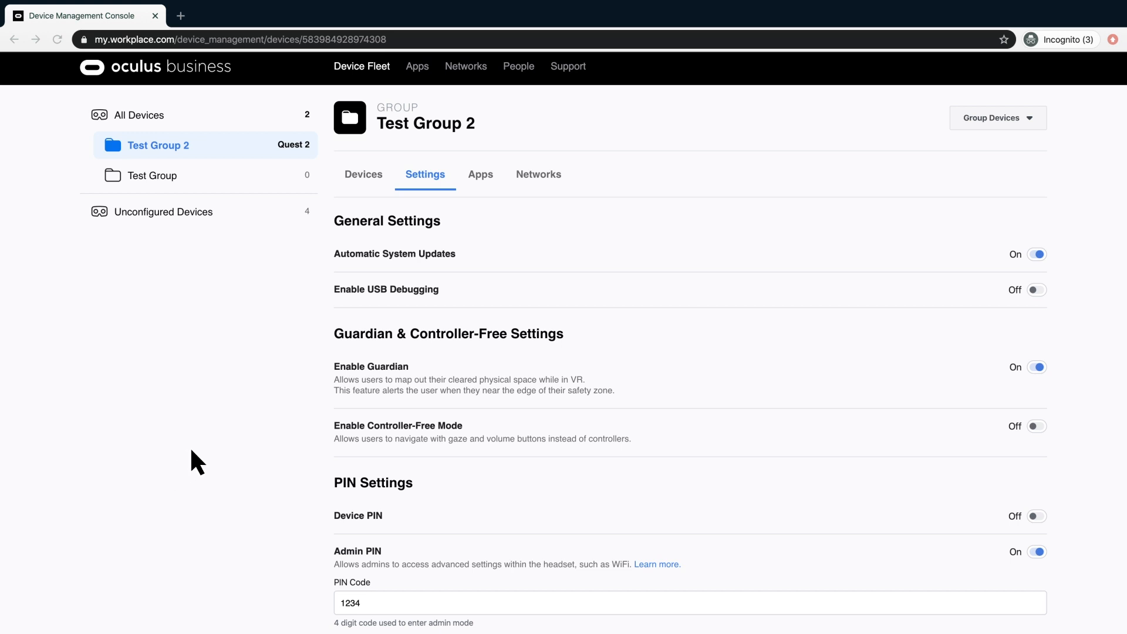
{"action": "mouse_move", "coordinate": [481, 185]}
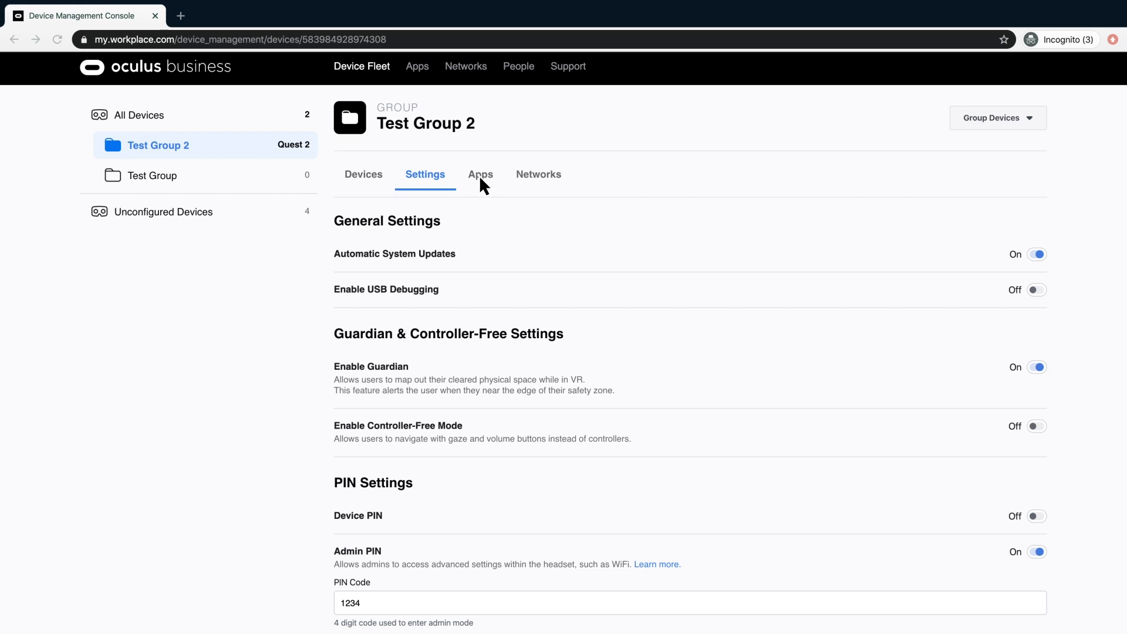
- Add Test App from the available-apps list to Test Group 2's applications
{"action": "left_click", "coordinate": [480, 174]}
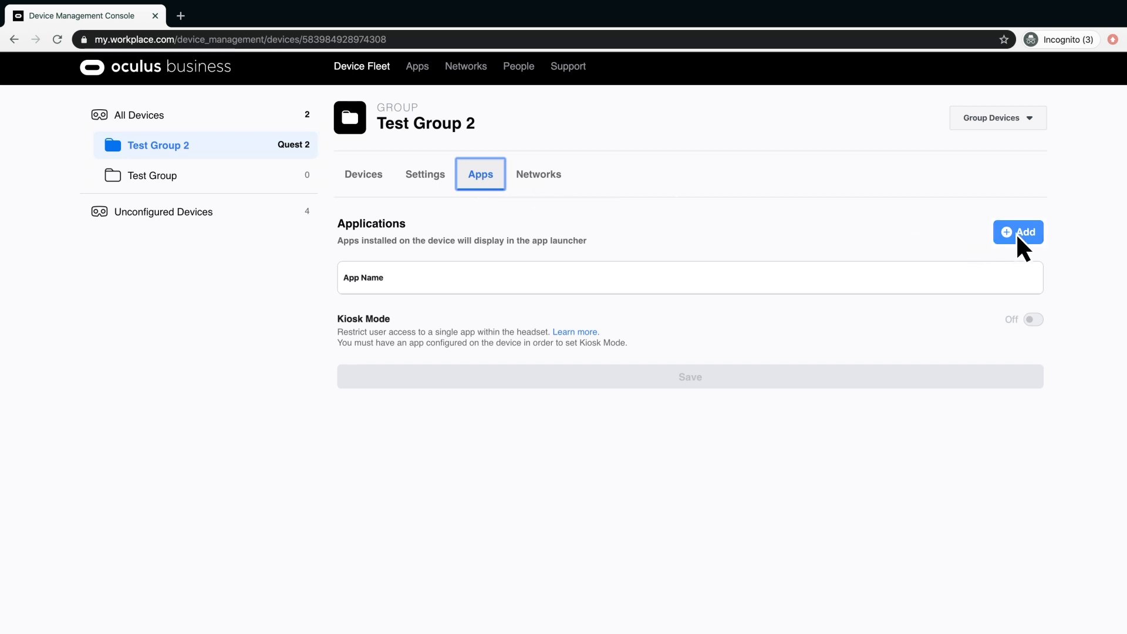
{"action": "left_click", "coordinate": [1020, 231]}
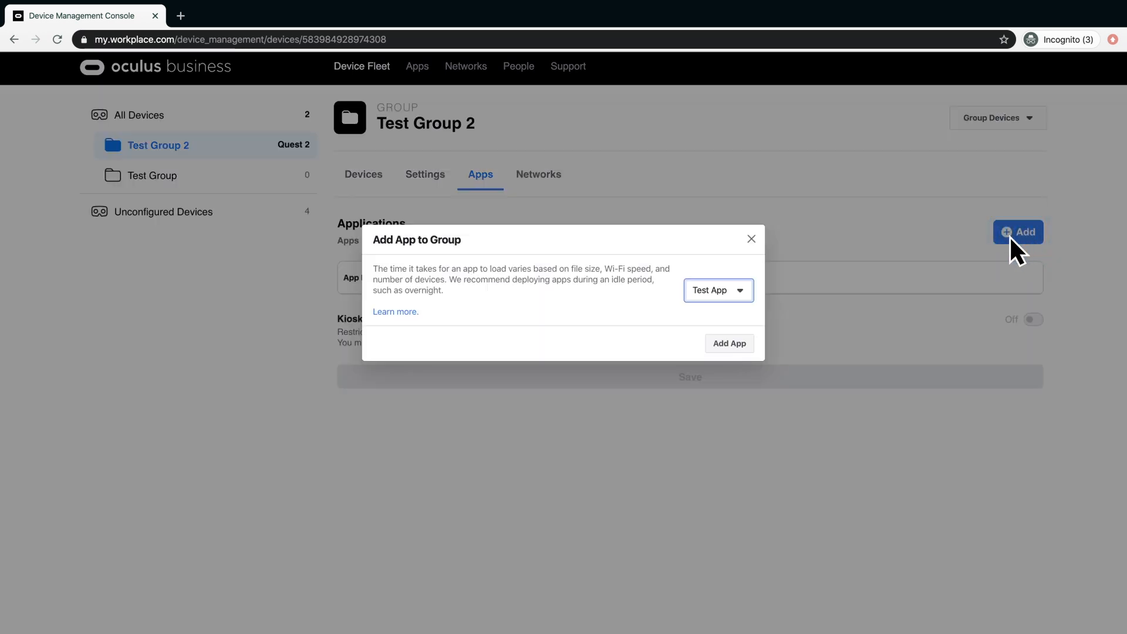
{"action": "left_click", "coordinate": [740, 290]}
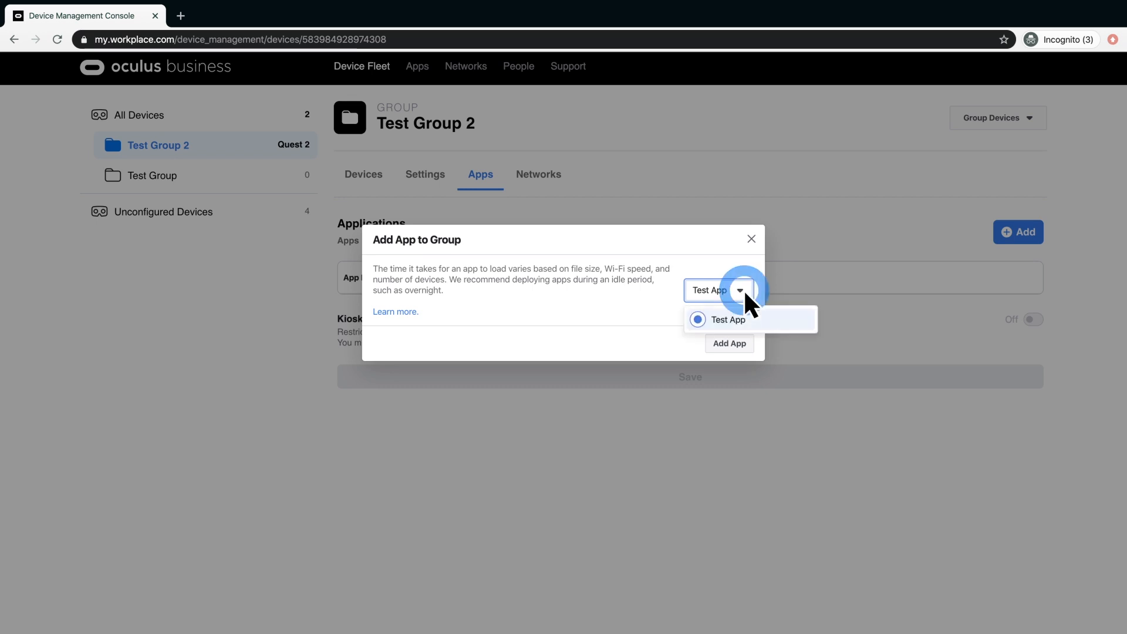
{"action": "left_click", "coordinate": [728, 320]}
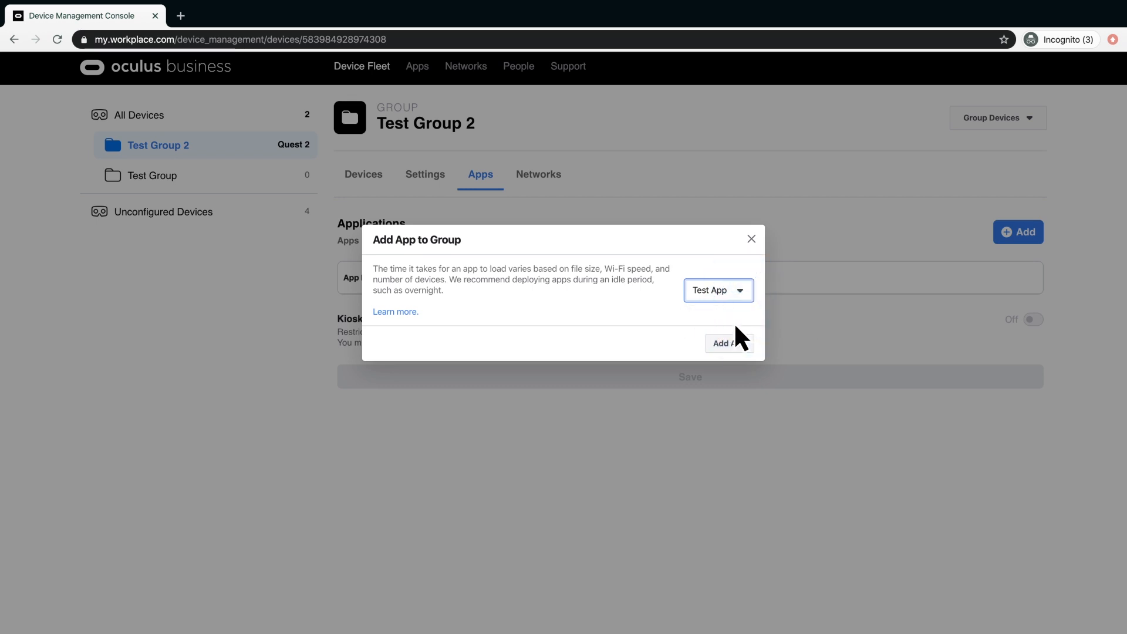
{"action": "left_click", "coordinate": [721, 342]}
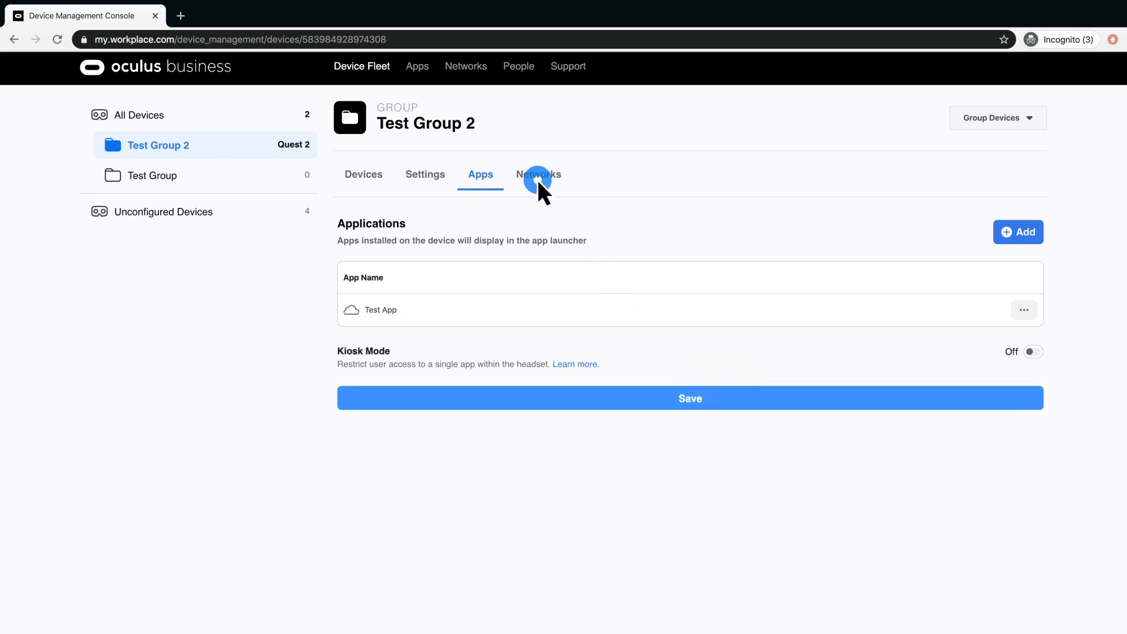
- View Test Group 2's empty Networks list, then go to the app library
{"action": "left_click", "coordinate": [539, 174]}
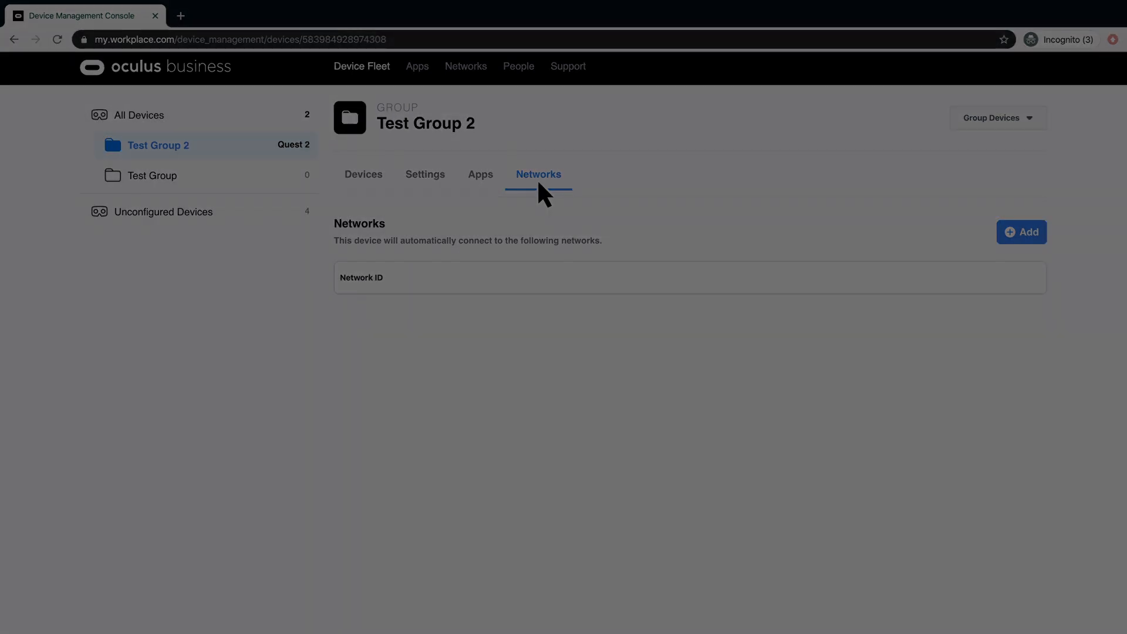
{"action": "left_click", "coordinate": [417, 65]}
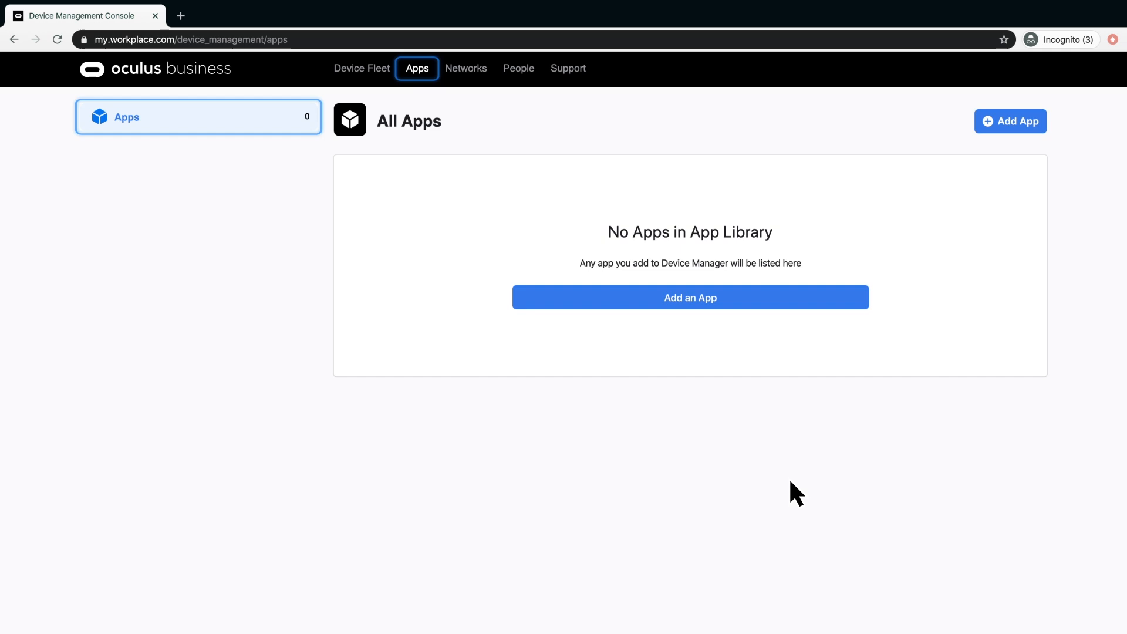
{"action": "mouse_move", "coordinate": [766, 308]}
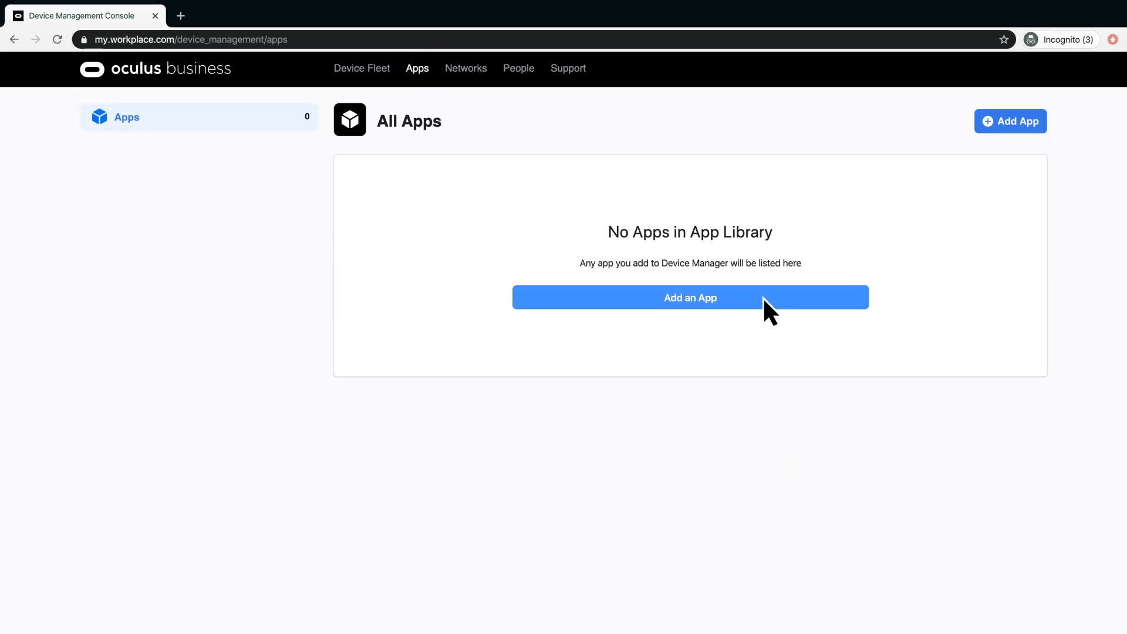
- Create a new library app named 'Test App', leaving advanced configurations off
{"action": "left_click", "coordinate": [691, 298]}
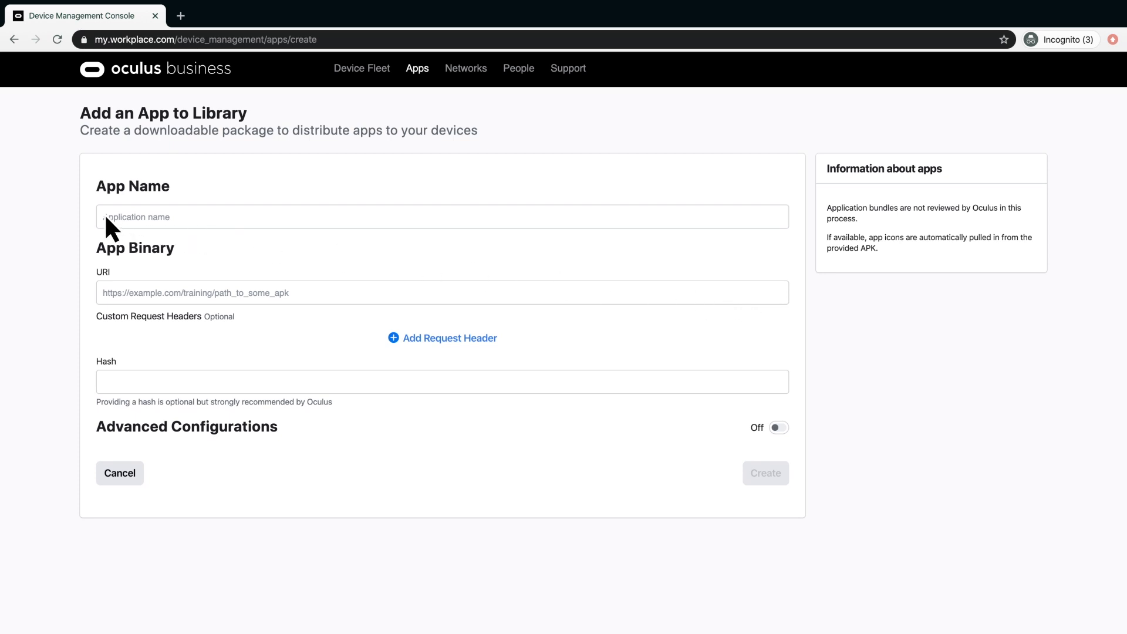
{"action": "type", "text": "Test App"}
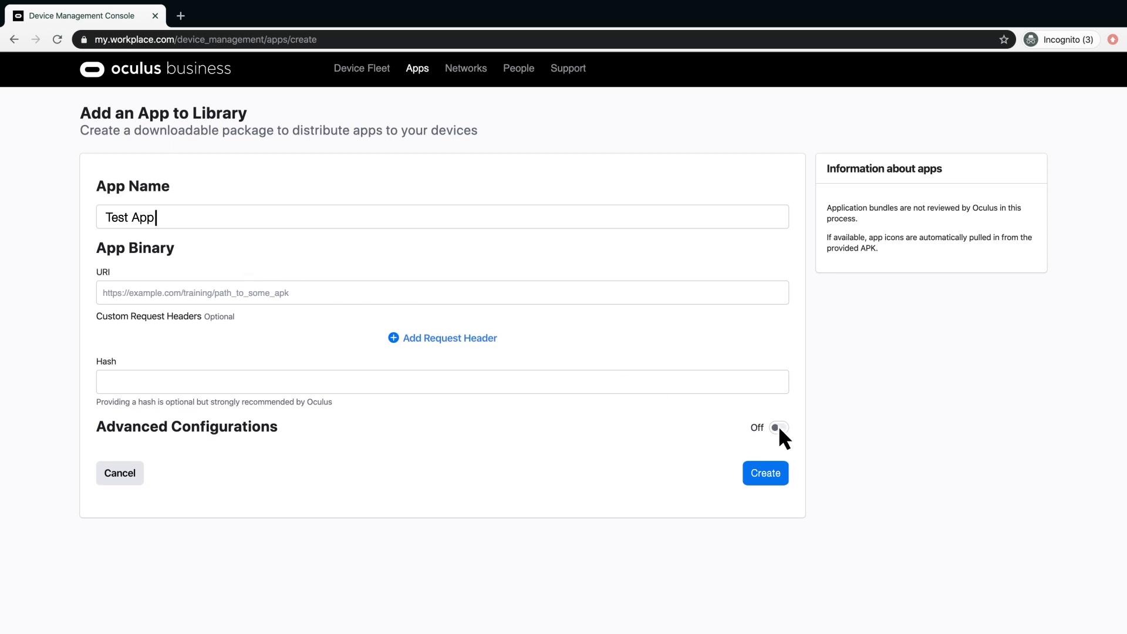
{"action": "left_click", "coordinate": [777, 428]}
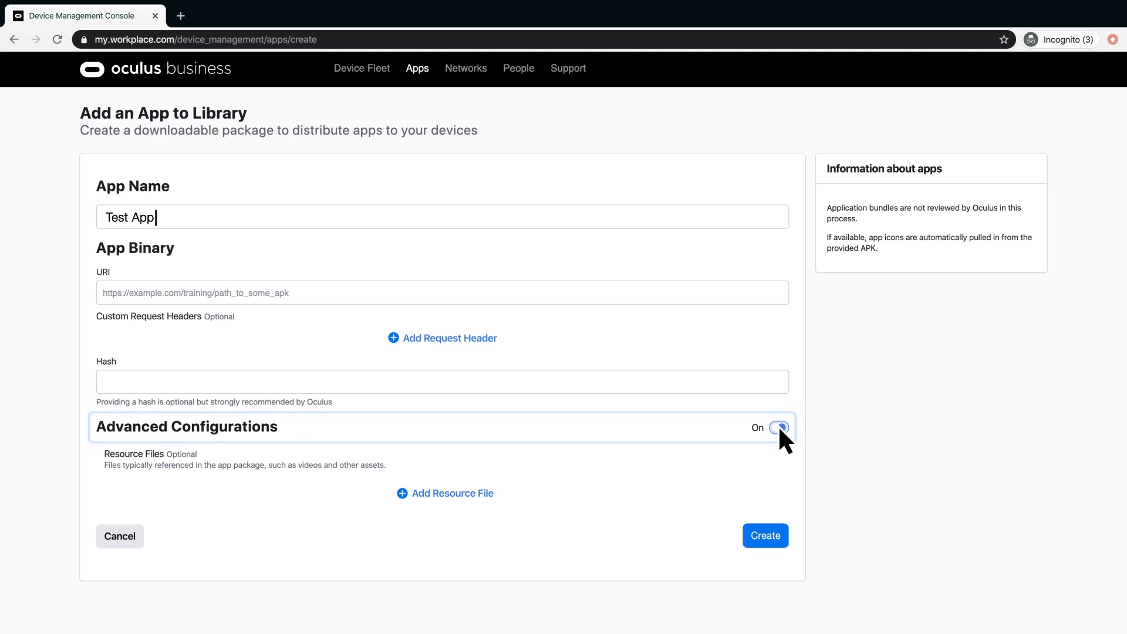
{"action": "left_click", "coordinate": [777, 427]}
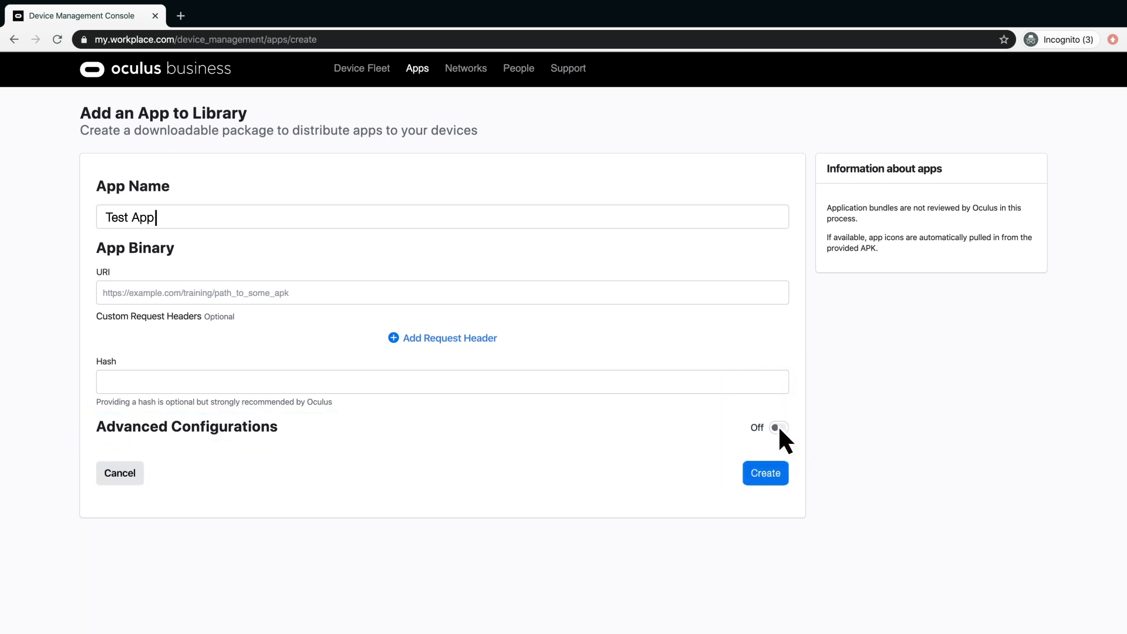
{"action": "left_click", "coordinate": [765, 473]}
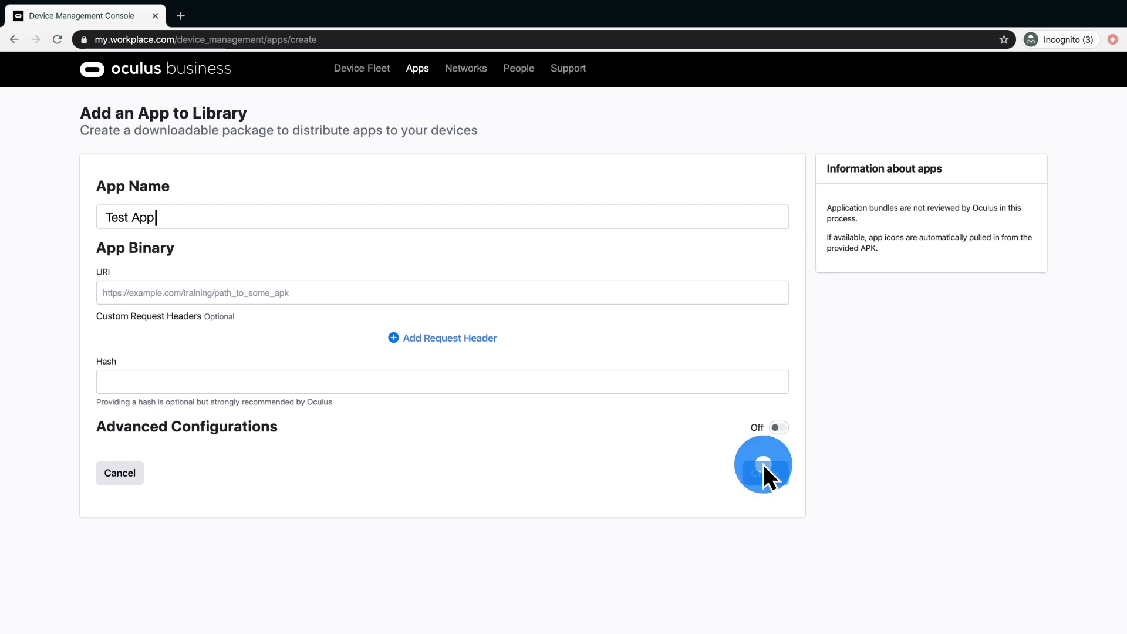
{"action": "left_click", "coordinate": [763, 464]}
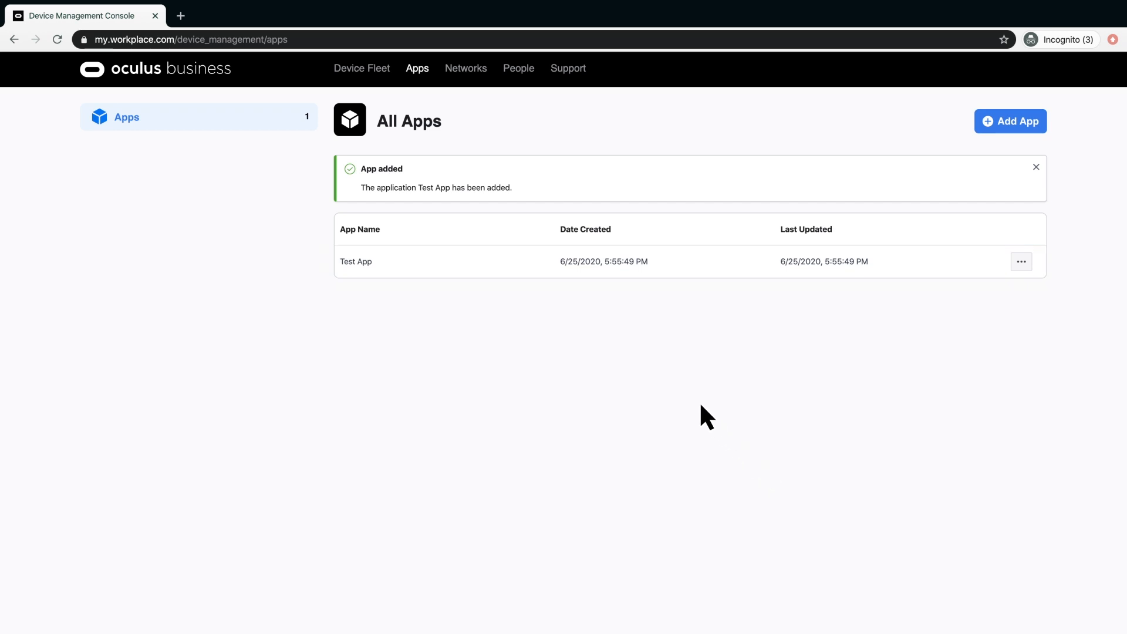
- Return to the Device Fleet, then go to the People & Roles page
{"action": "left_click", "coordinate": [361, 68]}
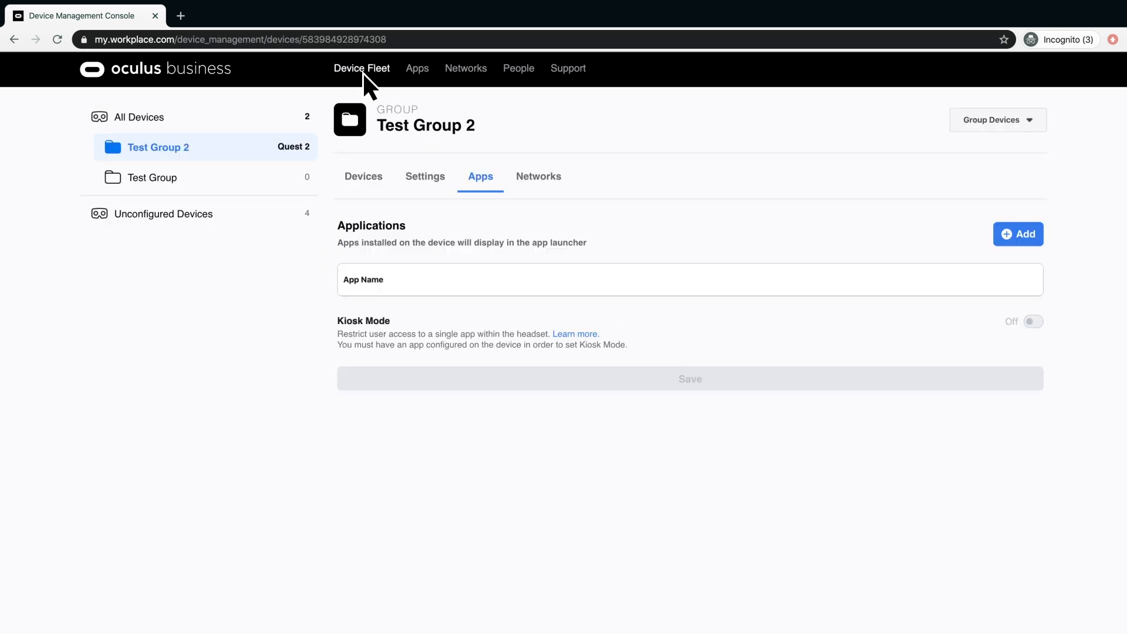
{"action": "mouse_move", "coordinate": [392, 193]}
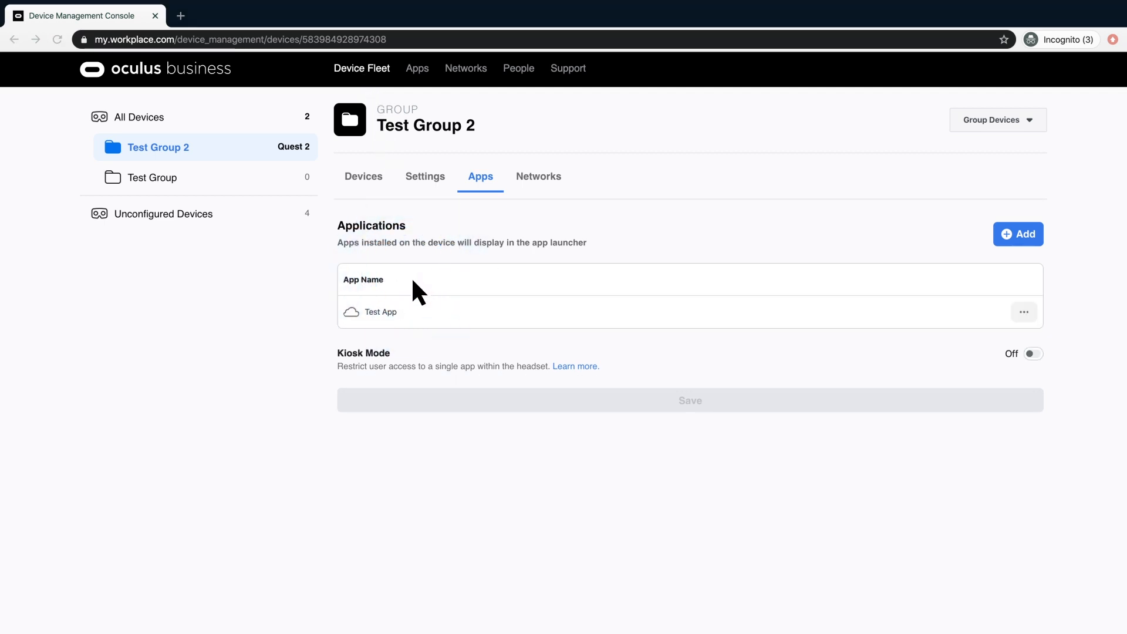
{"action": "left_click", "coordinate": [519, 68]}
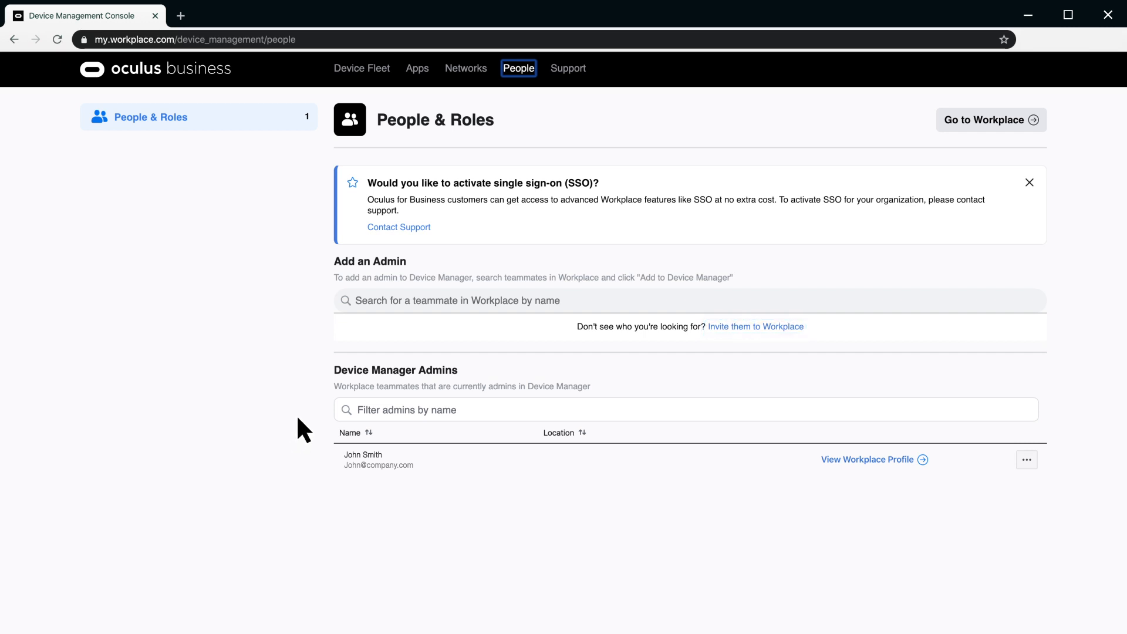
{"action": "left_click", "coordinate": [381, 301]}
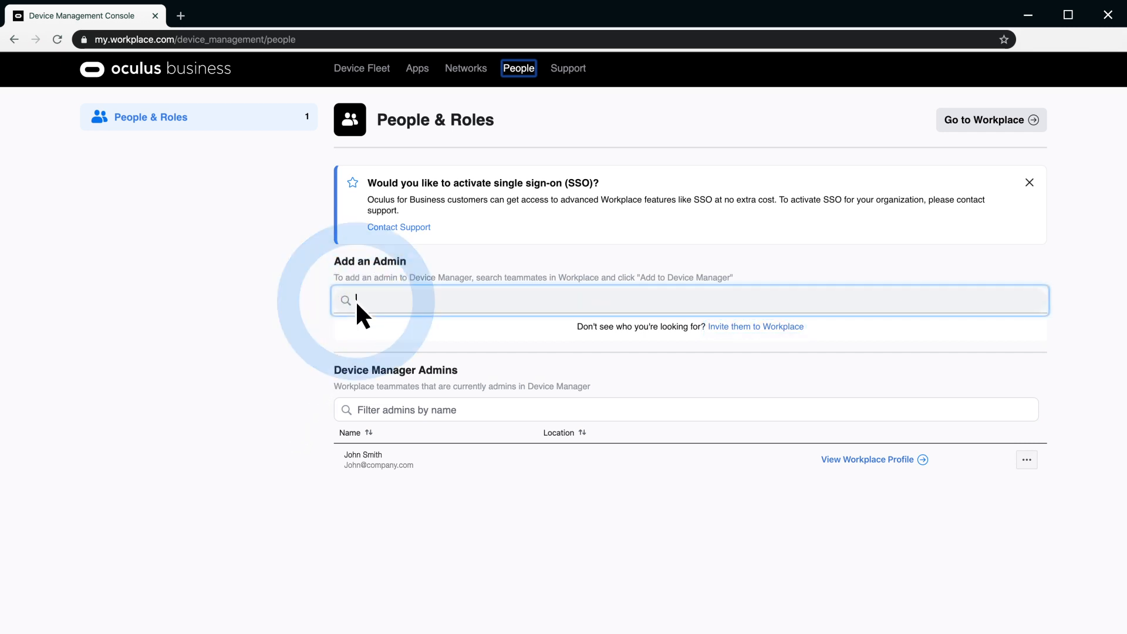
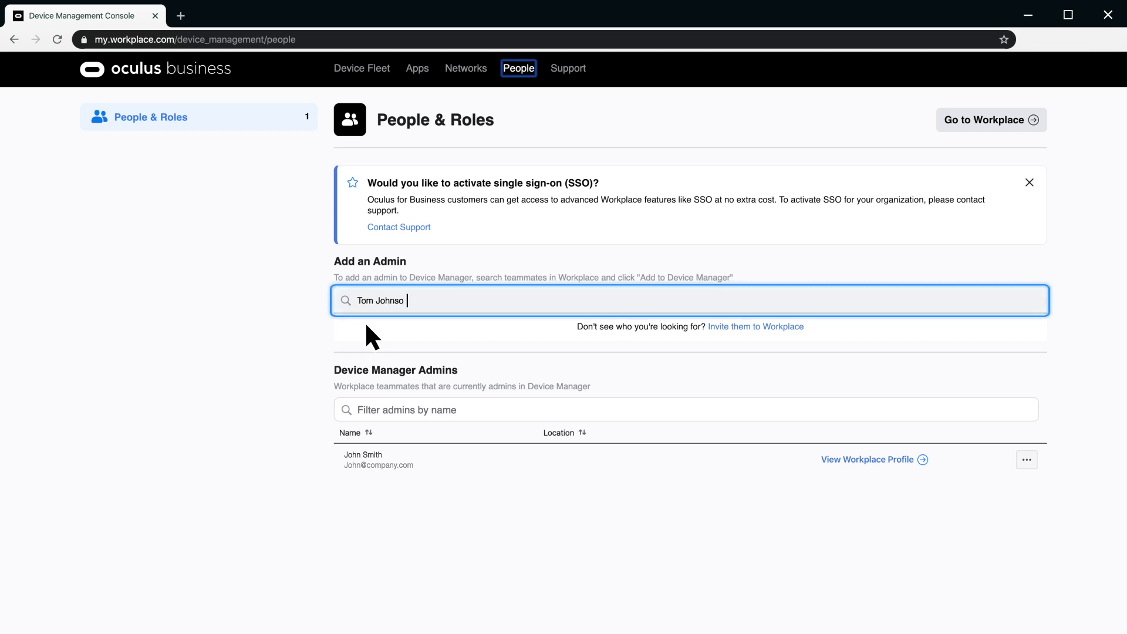